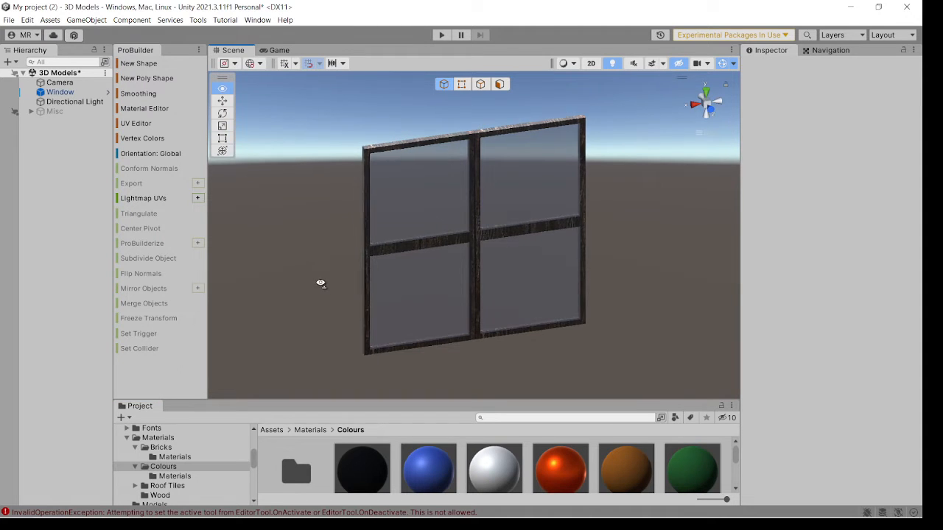
Step: Orbit around the finished window model to view it from other sides
{"action": "left_click_drag", "start_coordinate": [321, 282], "coordinate": [453, 283]}
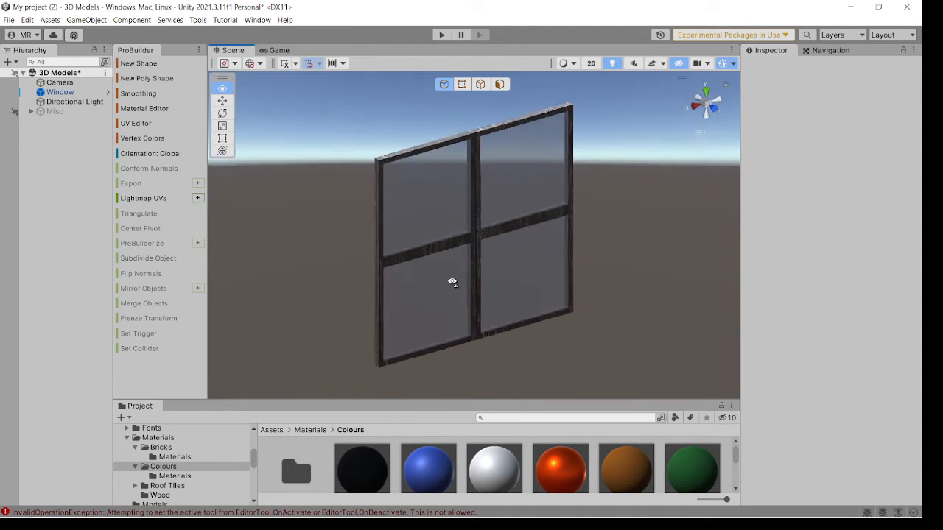
{"action": "left_click_drag", "start_coordinate": [450, 282], "coordinate": [512, 228]}
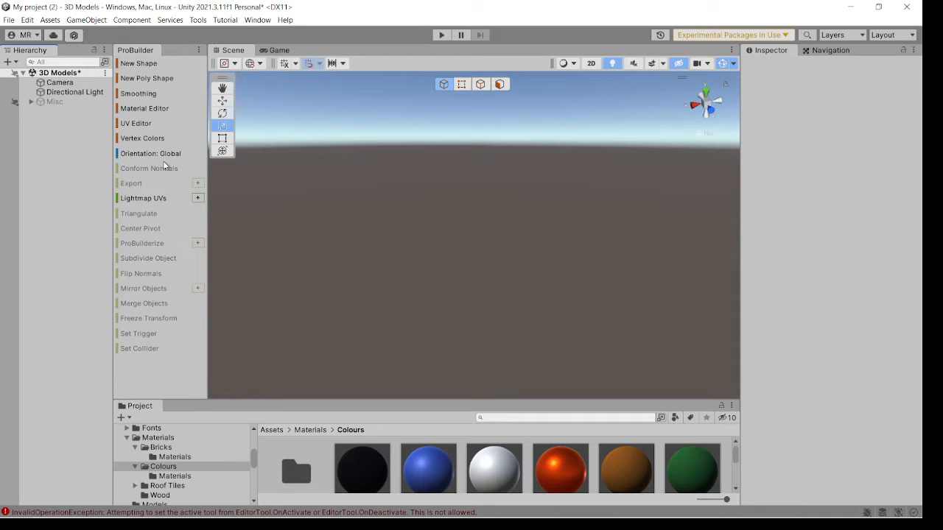
{"action": "mouse_move", "coordinate": [147, 168]}
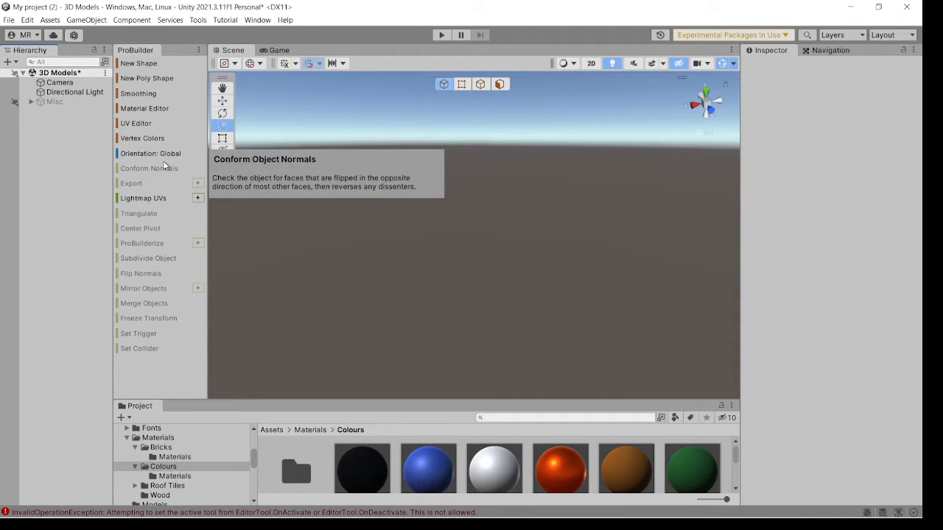
Step: Create a new ProBuilder Cube shape in the scene
{"action": "left_click", "coordinate": [139, 62]}
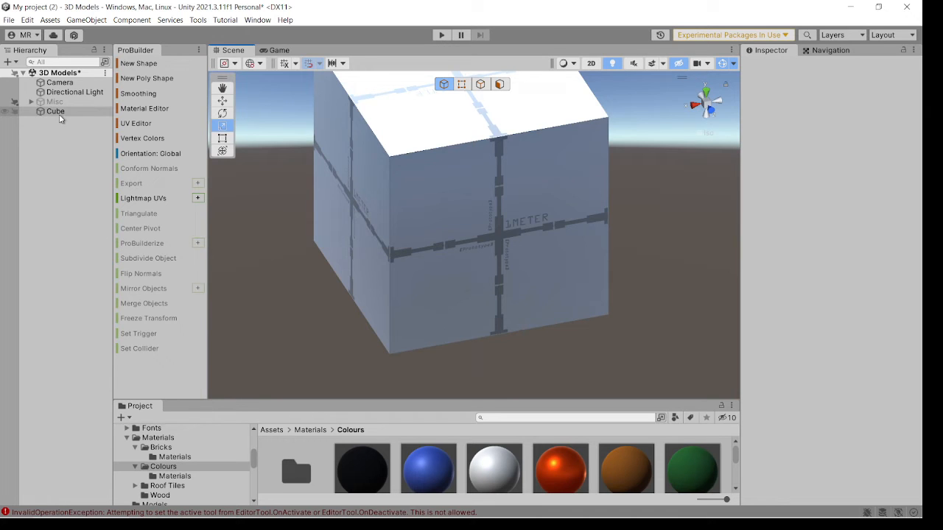
Step: Rename the cube to Window and scale its selected face flat along Z
{"action": "left_click", "coordinate": [56, 112]}
{"action": "type", "text": "Window"}
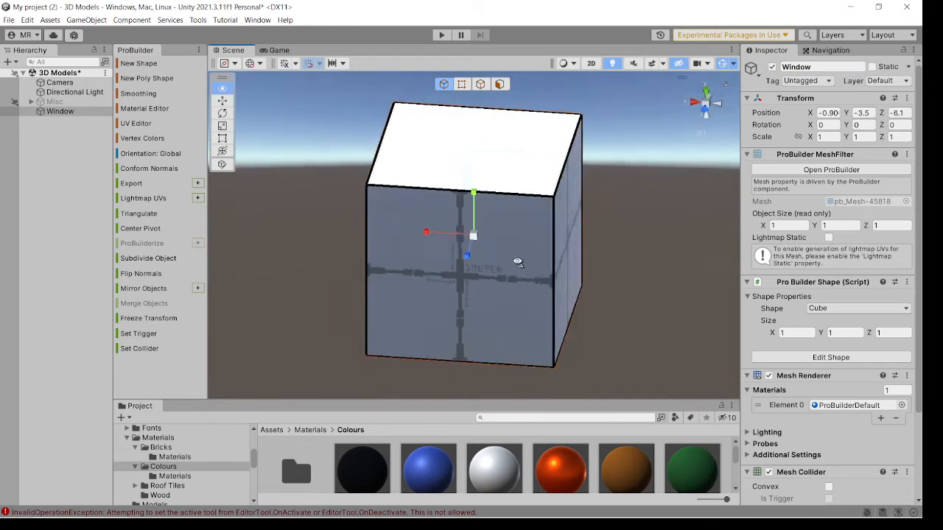
{"action": "left_click", "coordinate": [501, 84]}
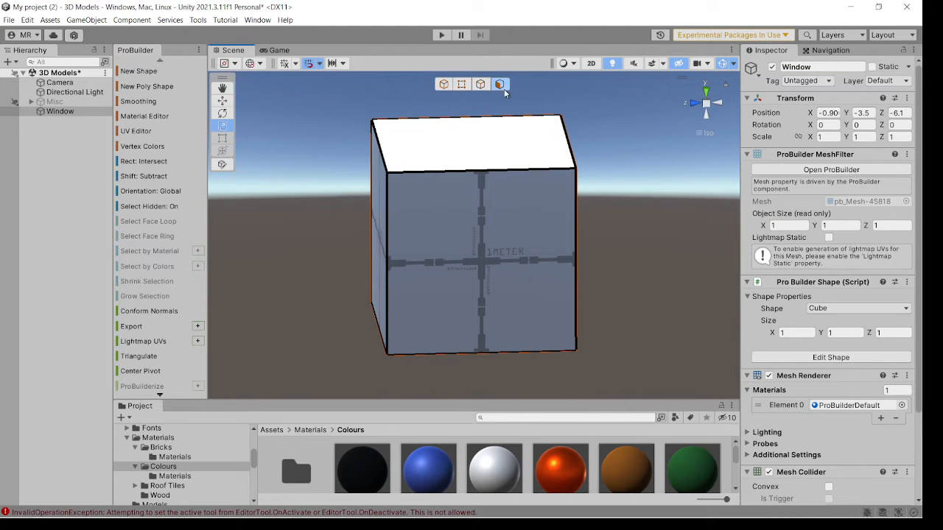
{"action": "left_click", "coordinate": [474, 144]}
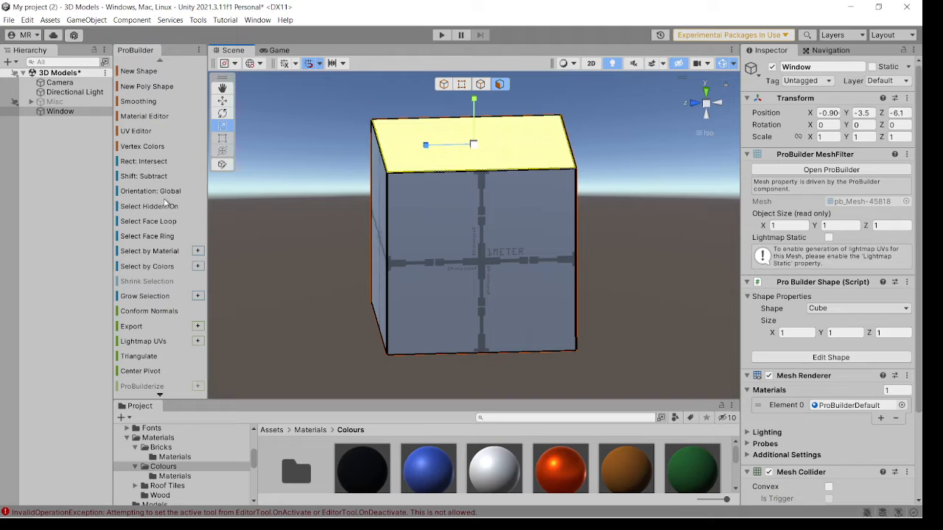
{"action": "left_click", "coordinate": [150, 206]}
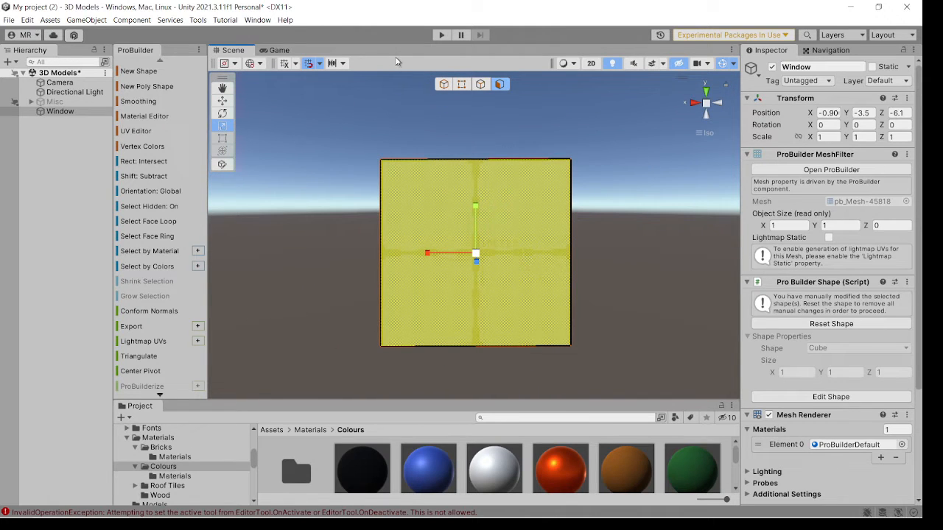
Step: Adjust increment snapping while extruding and insetting the front face into a frame border
{"action": "left_click", "coordinate": [342, 62]}
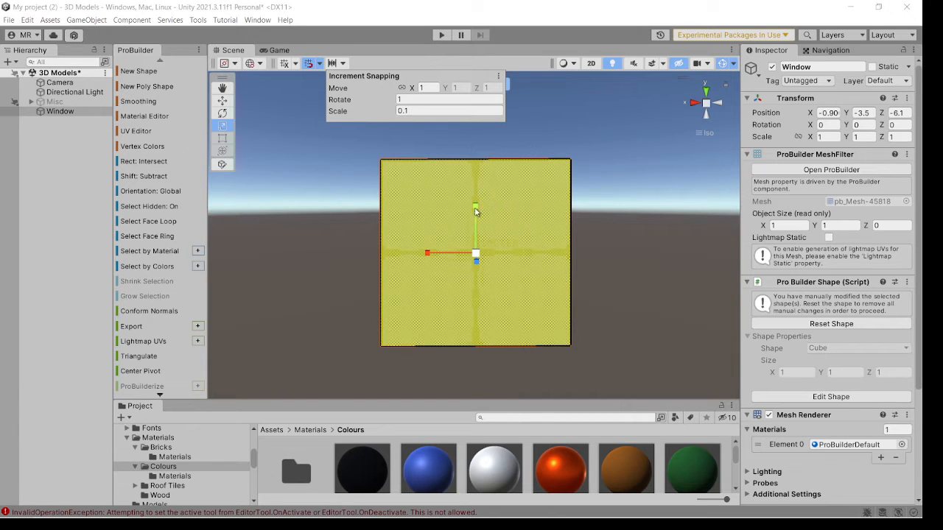
{"action": "mouse_move", "coordinate": [480, 184]}
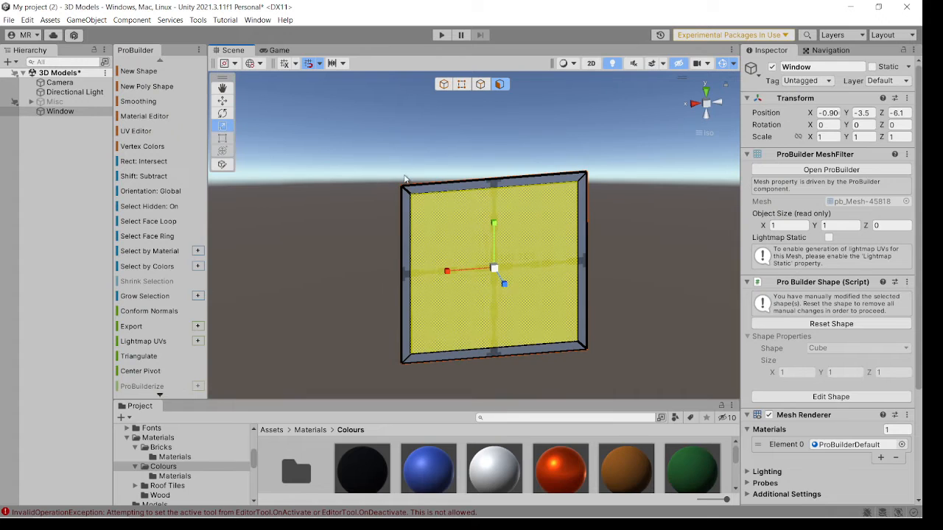
{"action": "left_click", "coordinate": [339, 63]}
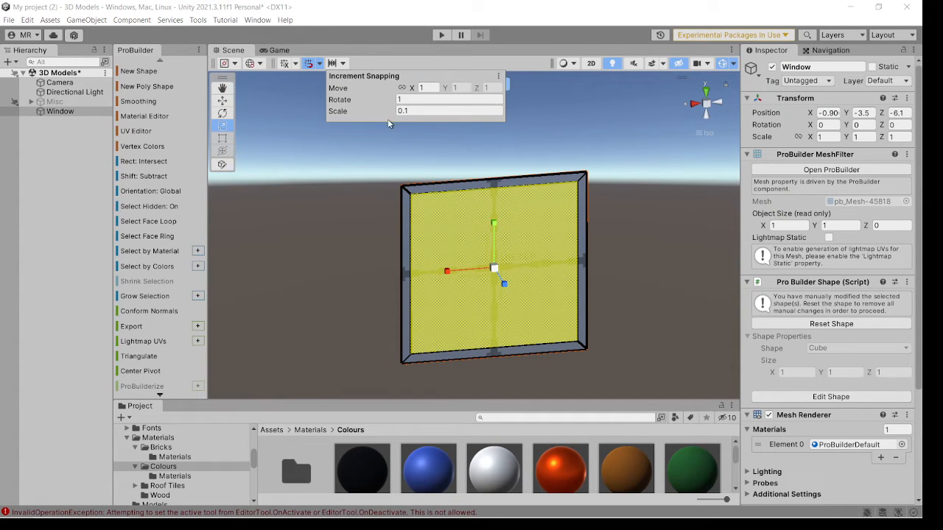
{"action": "mouse_move", "coordinate": [542, 177]}
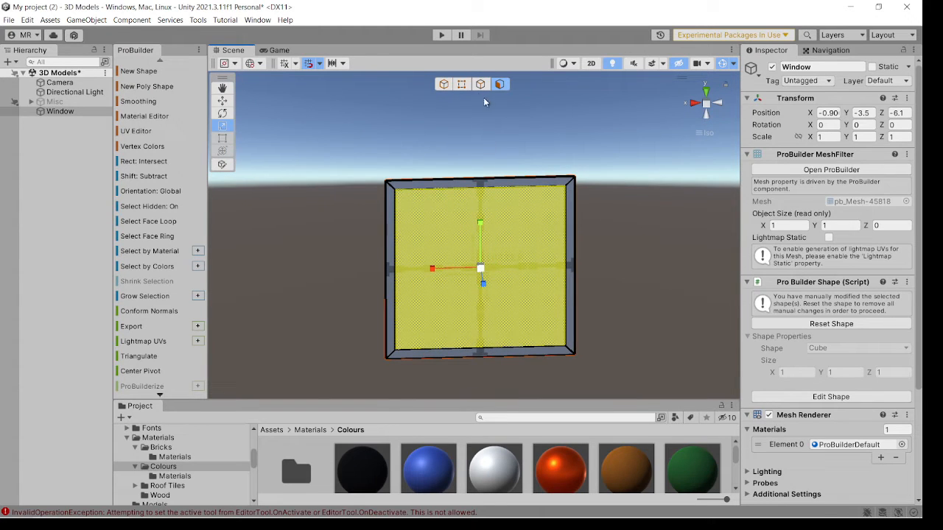
{"action": "mouse_move", "coordinate": [480, 84]}
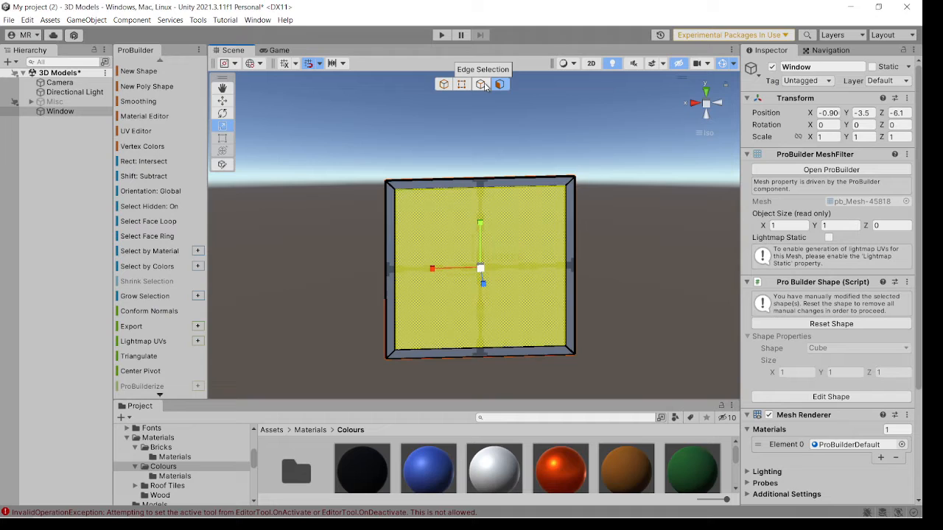
Step: Subdivide the inner face into four panes by connecting edges and set each pane back
{"action": "left_click", "coordinate": [480, 83]}
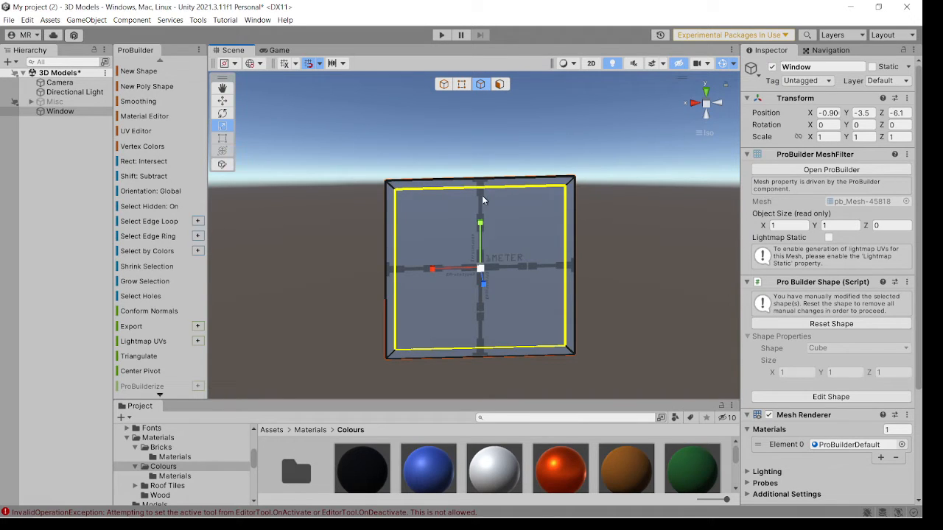
{"action": "mouse_move", "coordinate": [412, 209]}
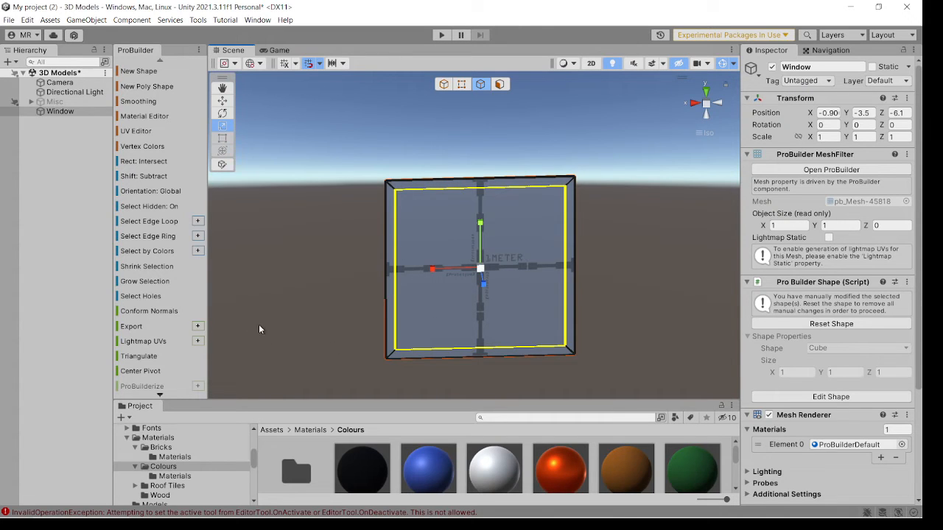
{"action": "mouse_move", "coordinate": [253, 328]}
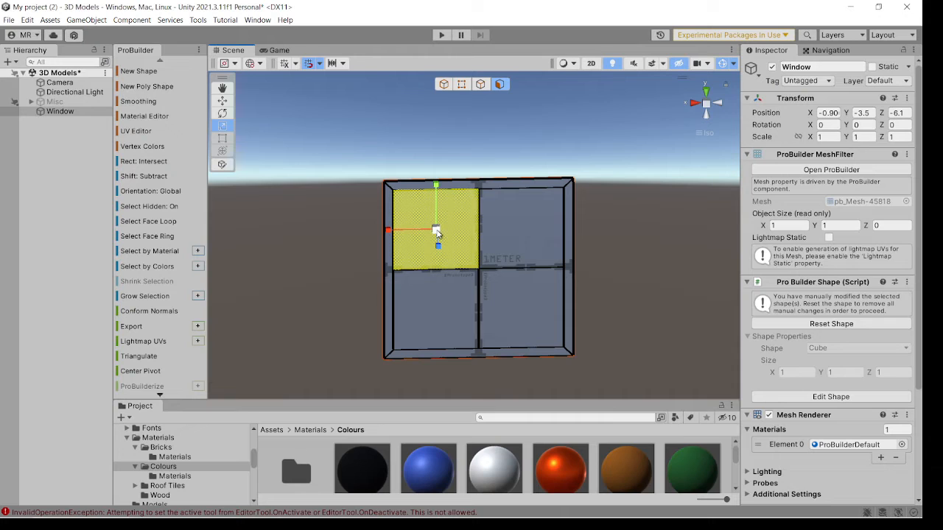
{"action": "left_click", "coordinate": [523, 224]}
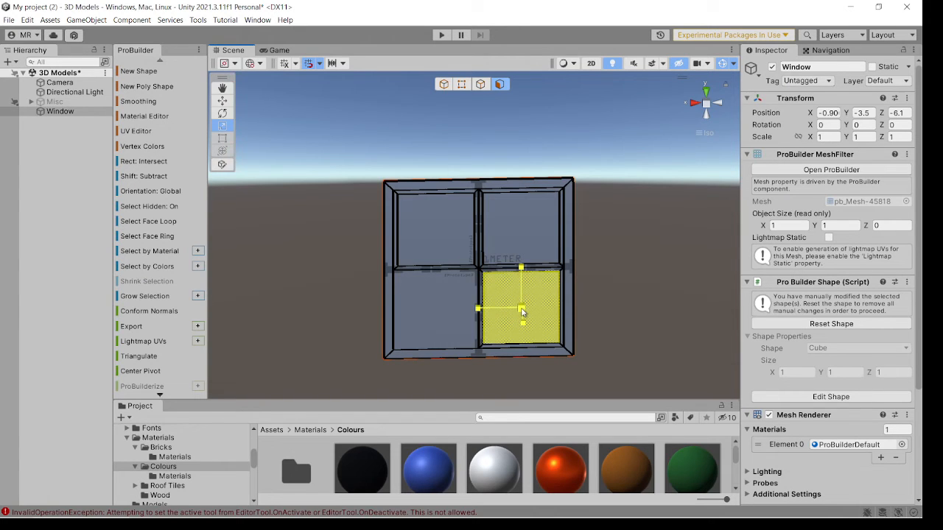
{"action": "left_click", "coordinate": [435, 312]}
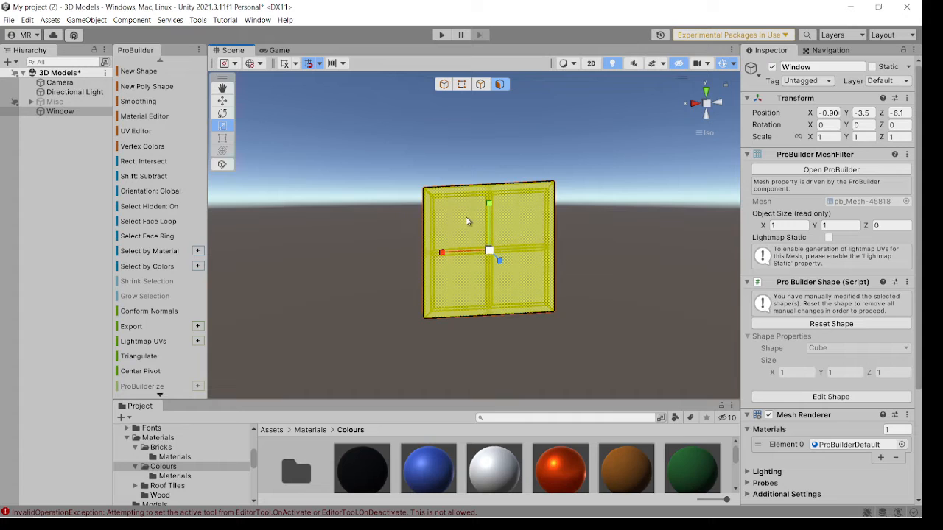
Step: Select the whole flat frame with its four pane openings and adjust increment snapping
{"action": "left_click", "coordinate": [457, 221]}
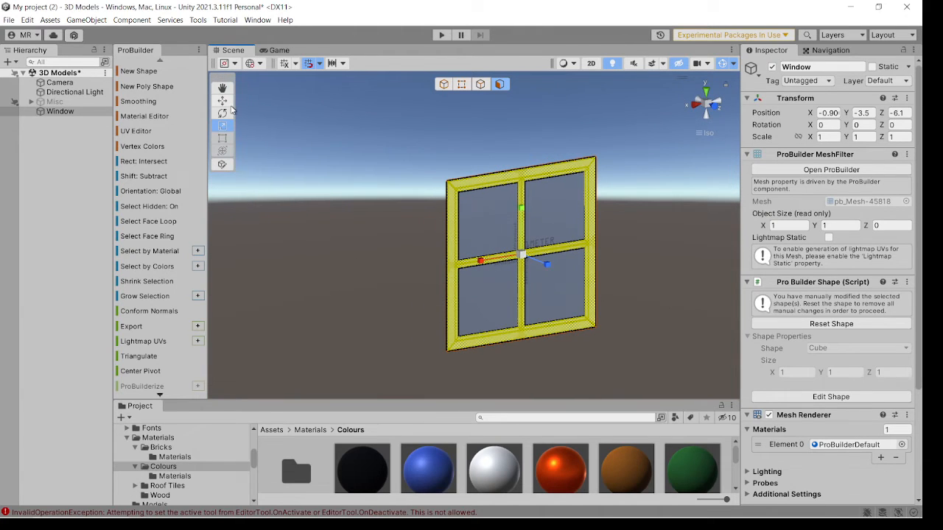
{"action": "left_click", "coordinate": [342, 63]}
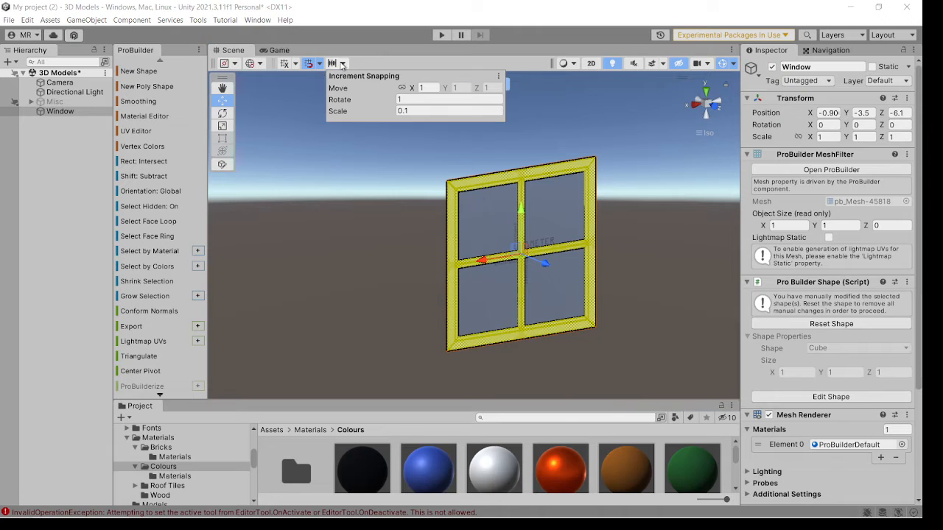
{"action": "mouse_move", "coordinate": [164, 335]}
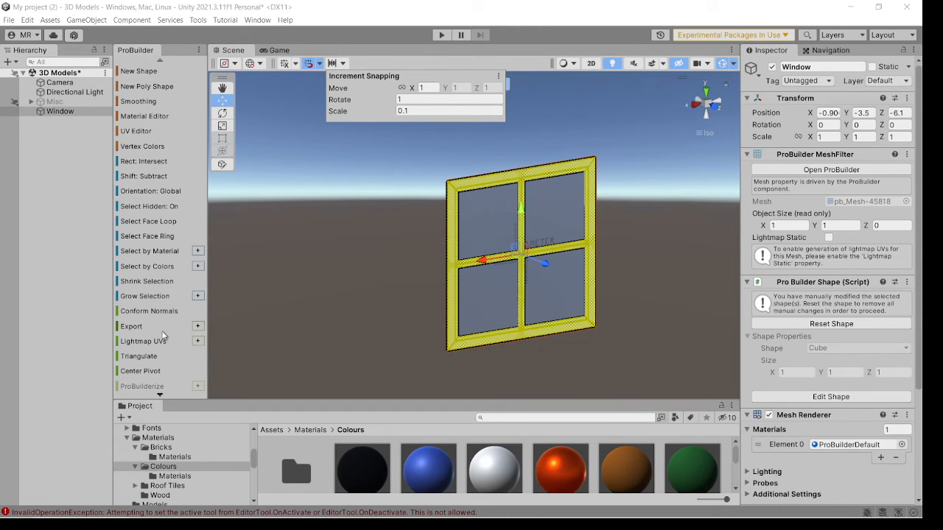
Step: Extrude the frame faces by a Distance of 0.05 using Extrude Faces
{"action": "scroll", "scroll_direction": "down", "scroll_amount": 3}
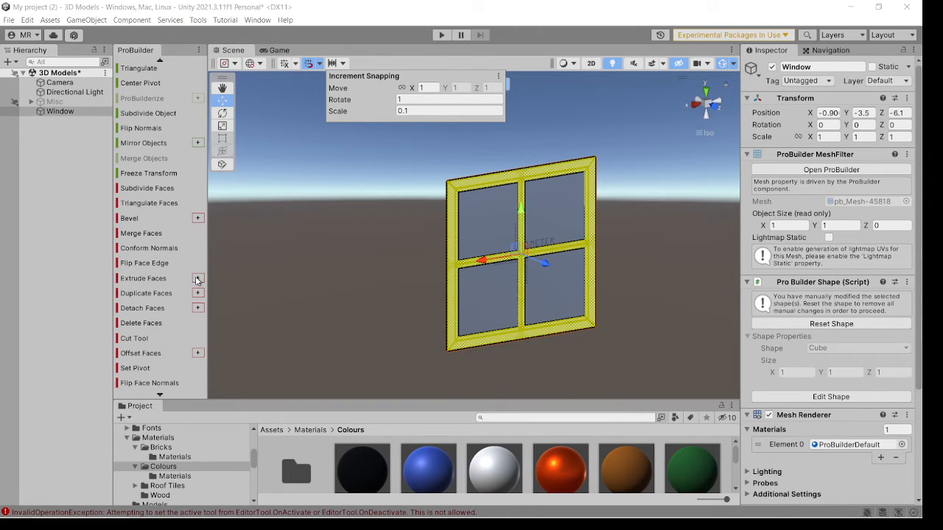
{"action": "left_click", "coordinate": [198, 278]}
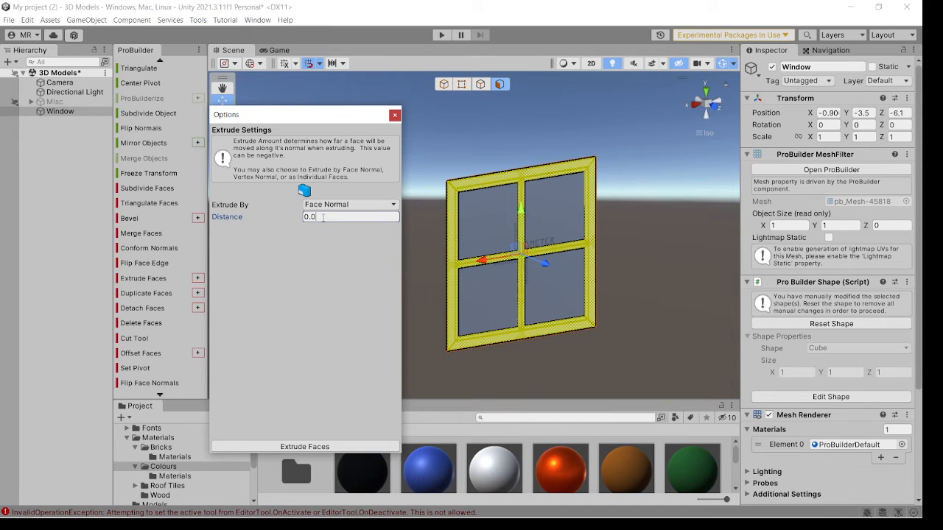
{"action": "type", "text": "0.05"}
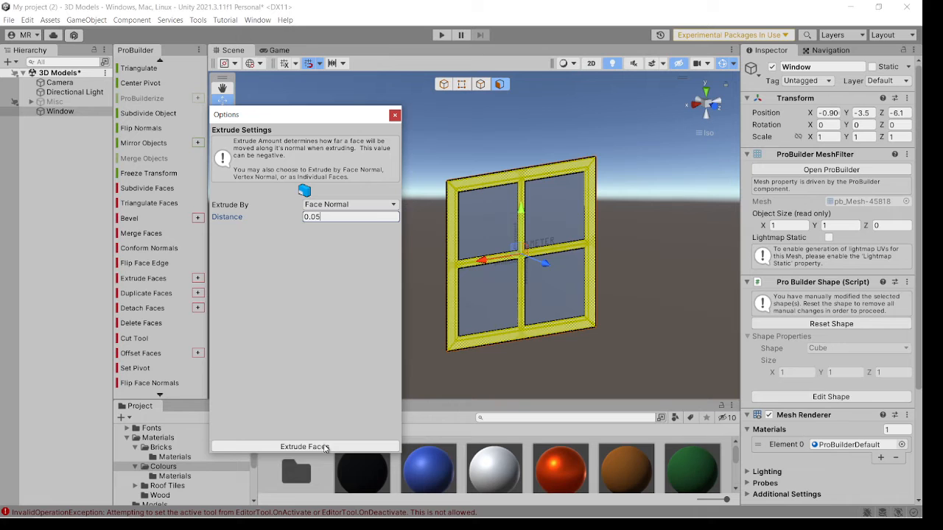
{"action": "left_click", "coordinate": [304, 447]}
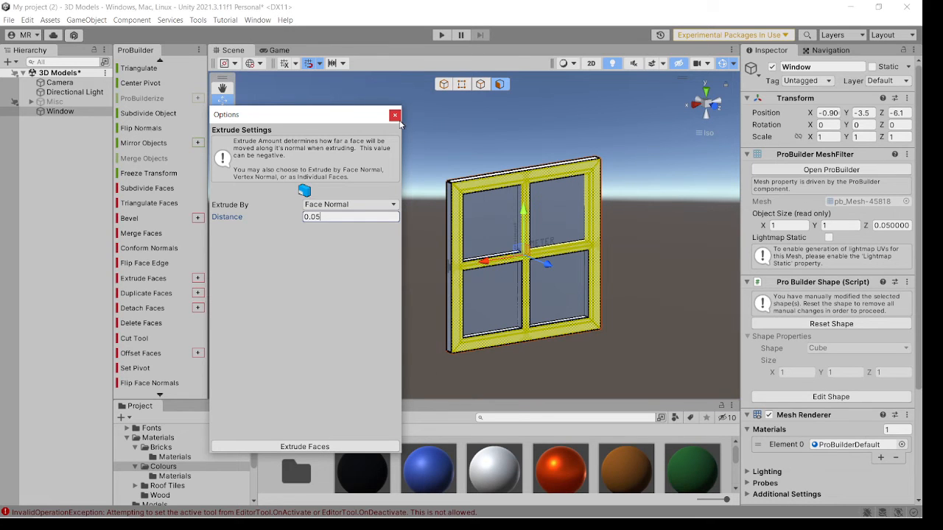
{"action": "left_click", "coordinate": [394, 115]}
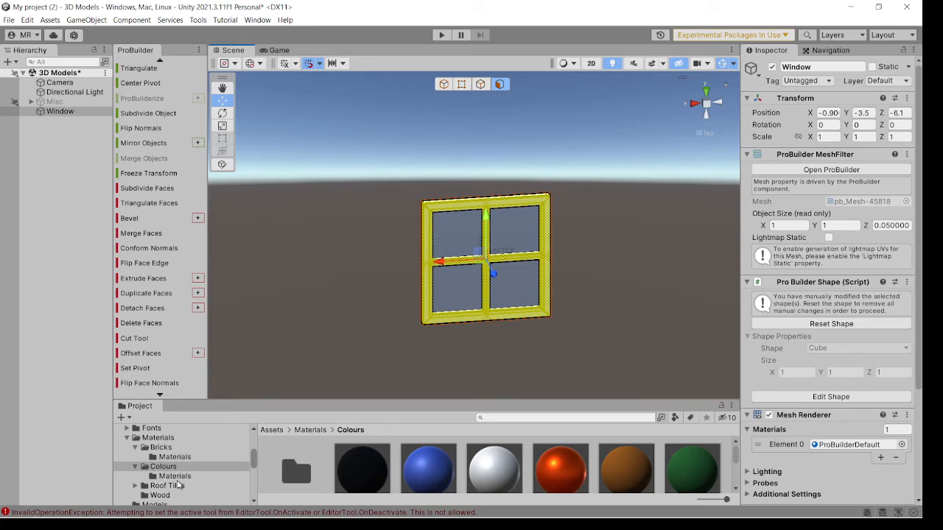
Step: Apply the Old Wood material to the frame and select the four pane faces
{"action": "left_click", "coordinate": [159, 495]}
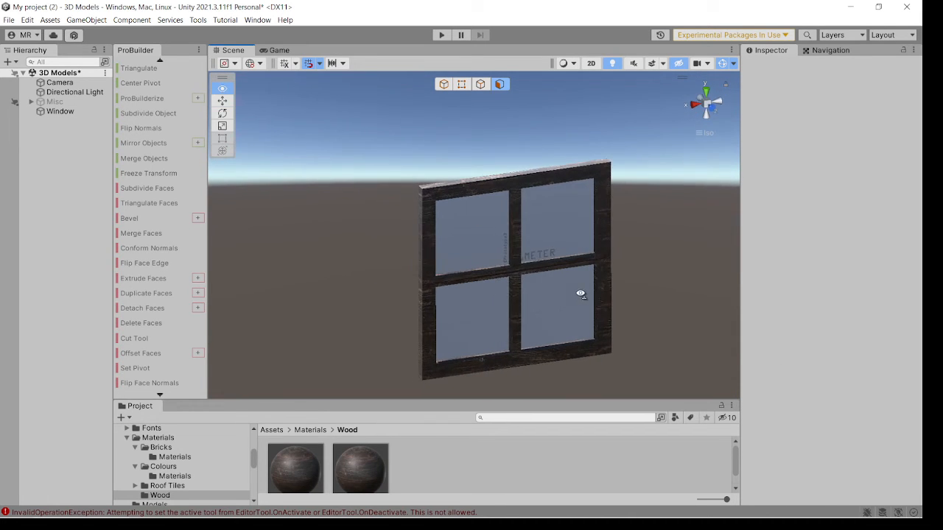
{"action": "left_click", "coordinate": [449, 236]}
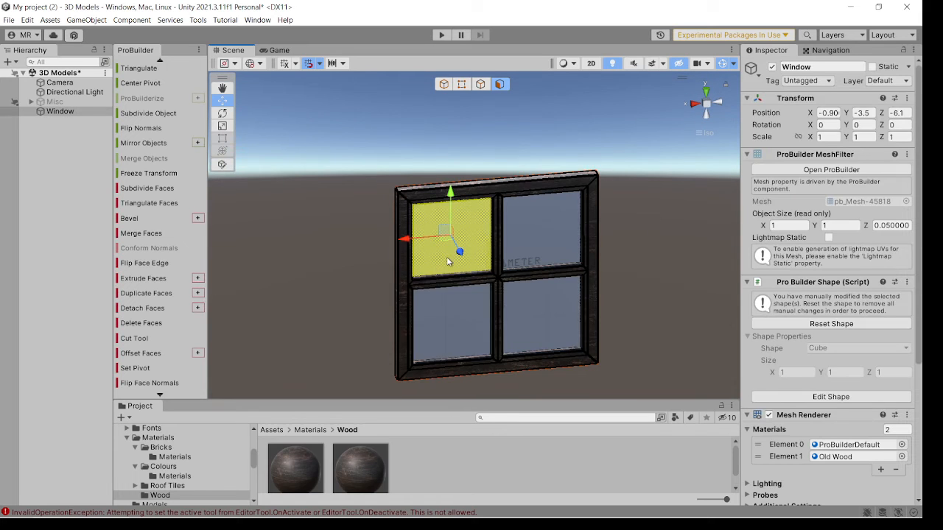
{"action": "left_click", "coordinate": [536, 324]}
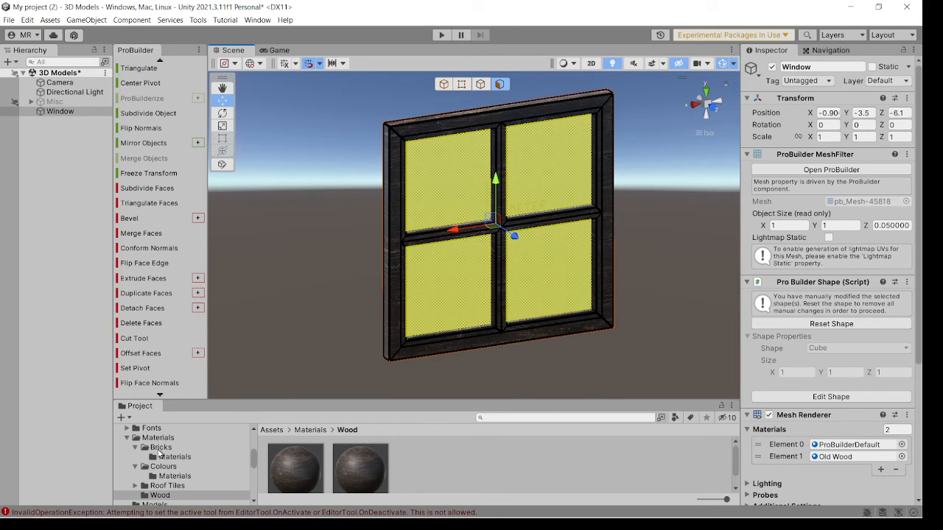
Step: Drag the Glass material from Materials > Colours onto the selected pane faces
{"action": "scroll", "scroll_direction": "down", "scroll_amount": 3}
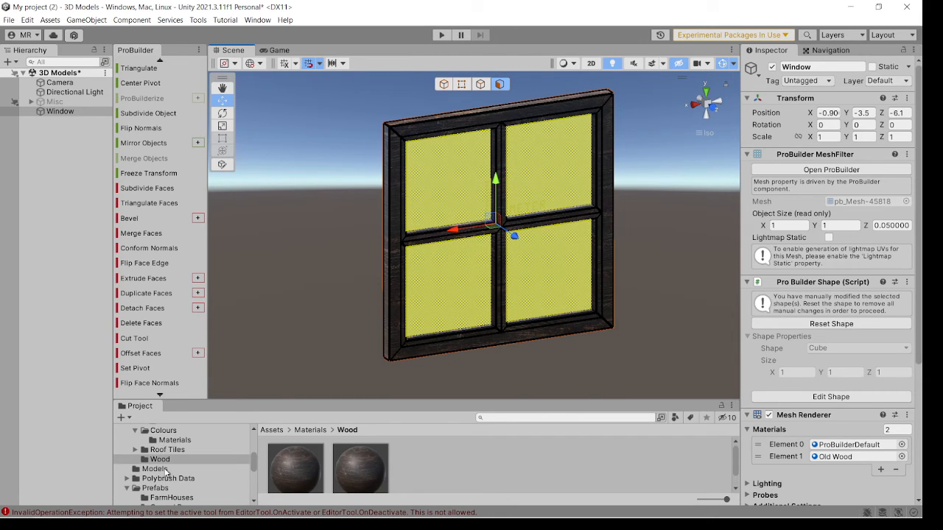
{"action": "left_click", "coordinate": [162, 430]}
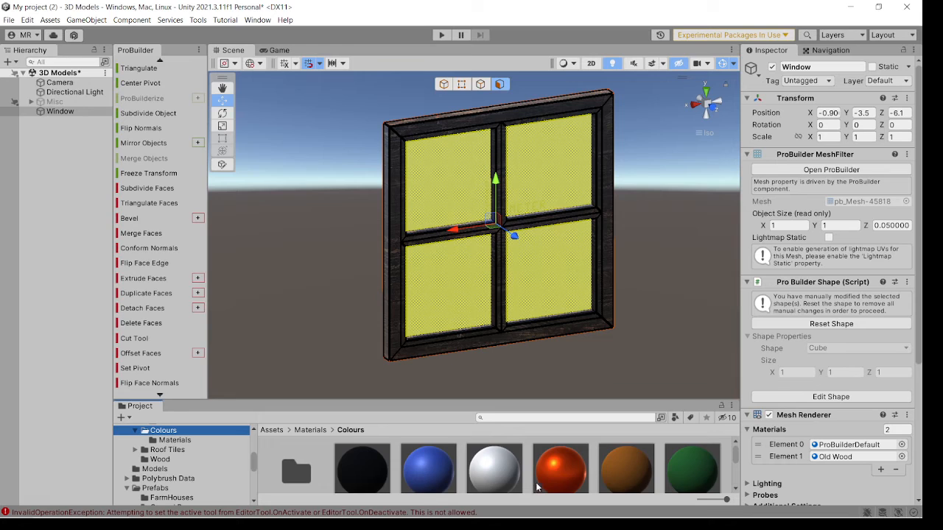
{"action": "scroll", "scroll_direction": "down", "scroll_amount": 3}
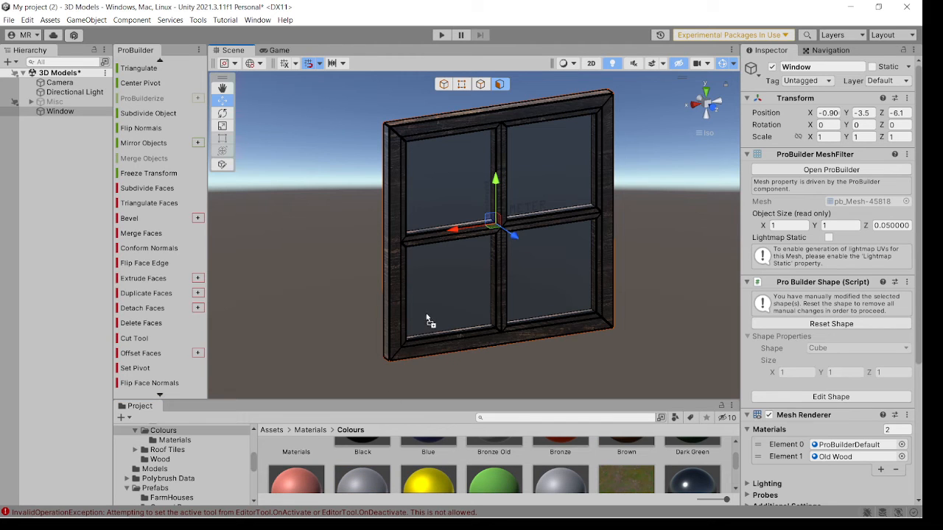
{"action": "left_click", "coordinate": [635, 287]}
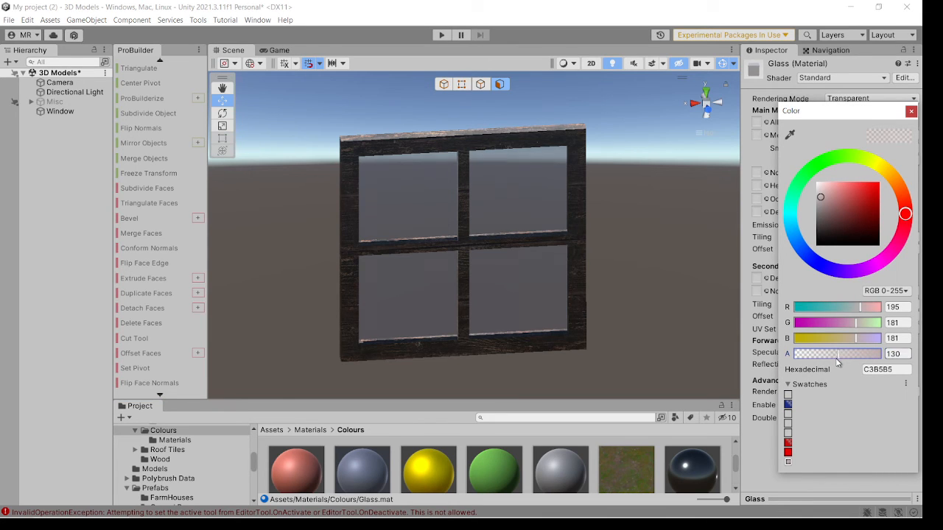
Step: Lower the Glass material's Albedo alpha to 78 for translucent grey panes
{"action": "left_click_drag", "start_coordinate": [842, 353], "coordinate": [833, 353]}
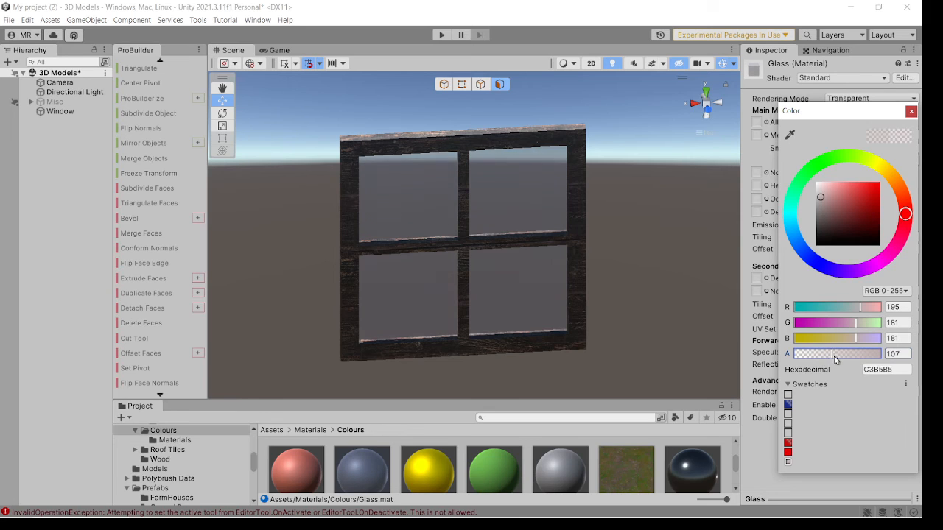
{"action": "left_click_drag", "start_coordinate": [843, 353], "coordinate": [826, 353]}
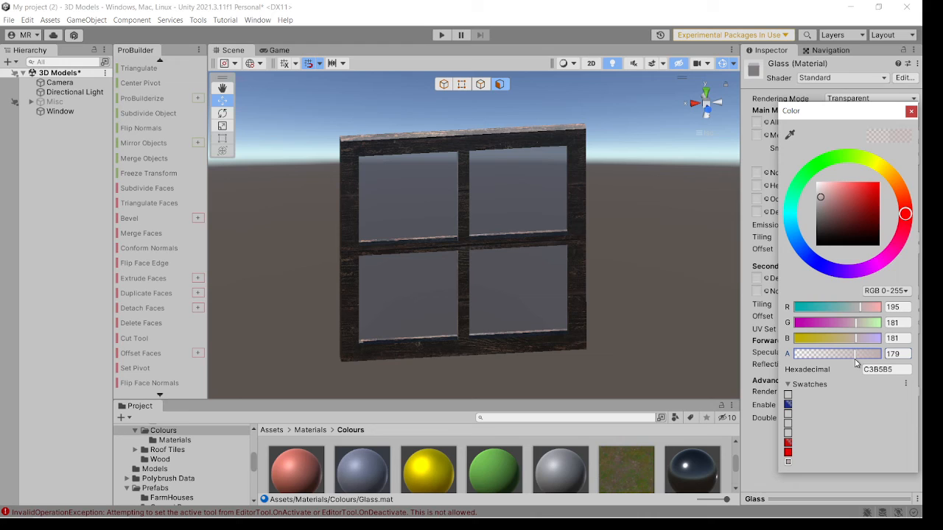
{"action": "left_click_drag", "start_coordinate": [854, 354], "coordinate": [822, 354]}
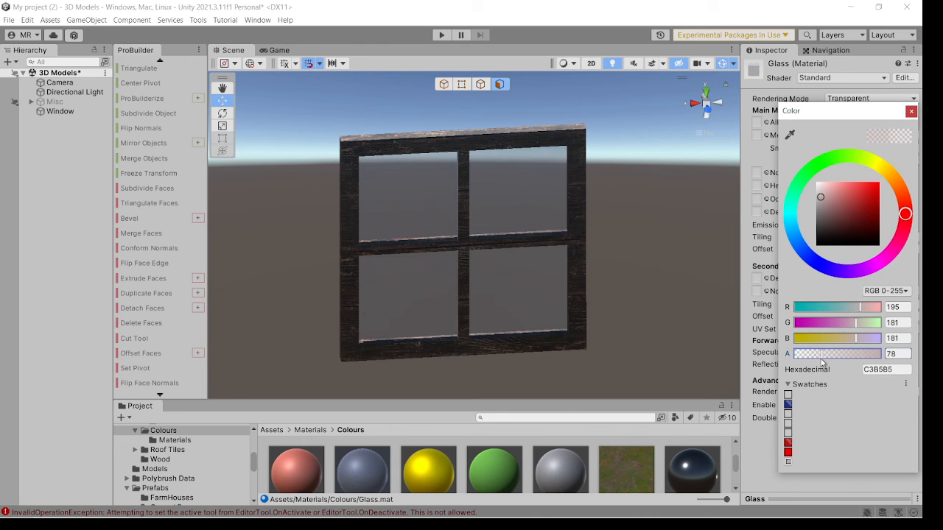
{"action": "left_click", "coordinate": [910, 112]}
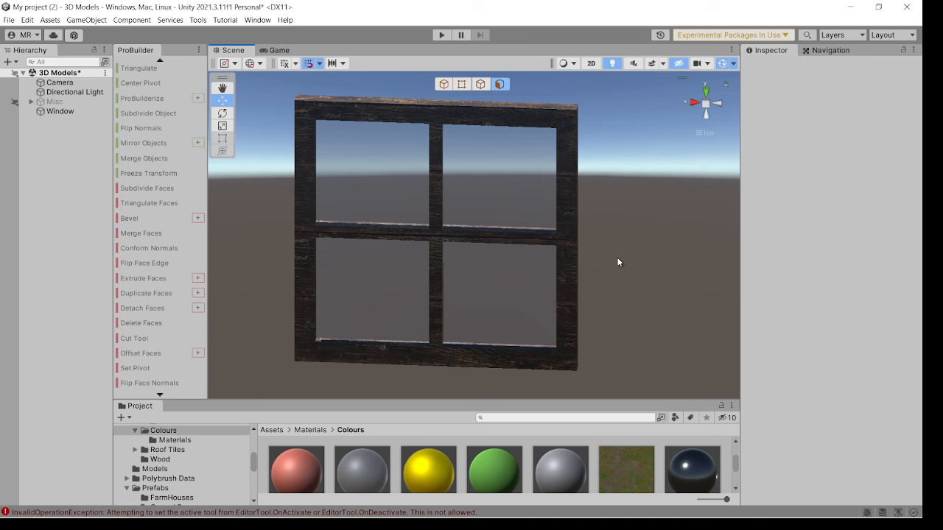
{"action": "mouse_move", "coordinate": [615, 265]}
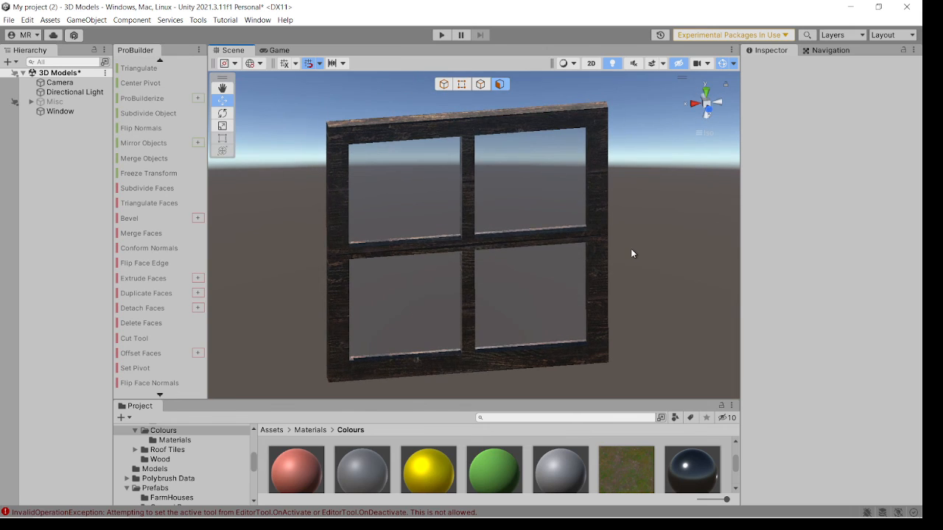
{"action": "left_click_drag", "start_coordinate": [630, 253], "coordinate": [597, 268]}
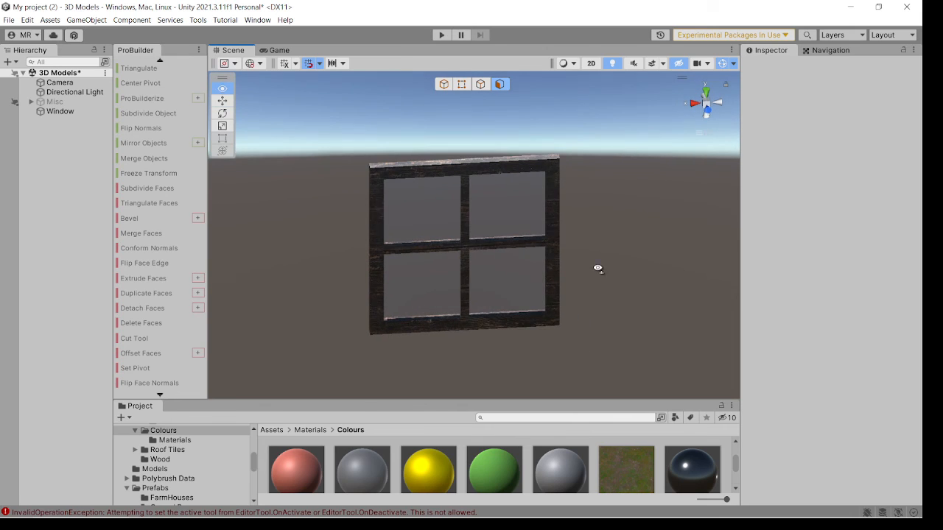
{"action": "left_click", "coordinate": [221, 88]}
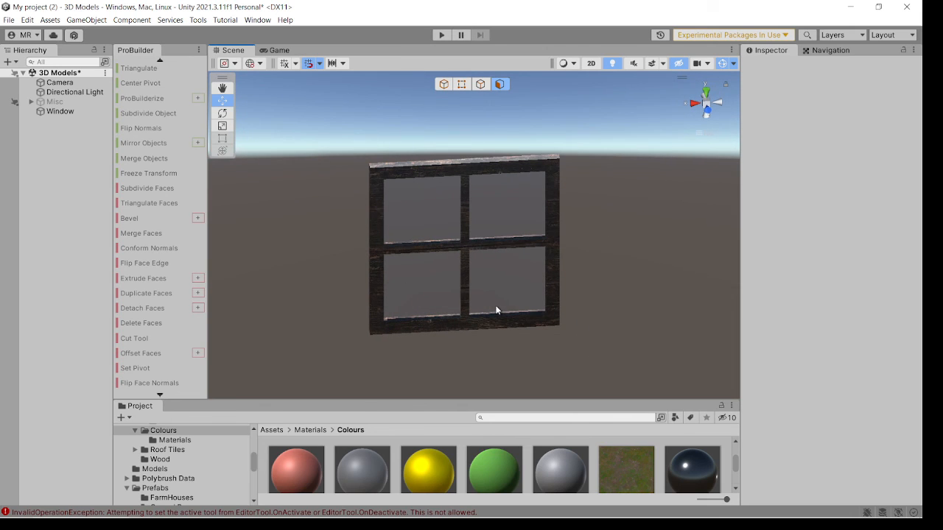